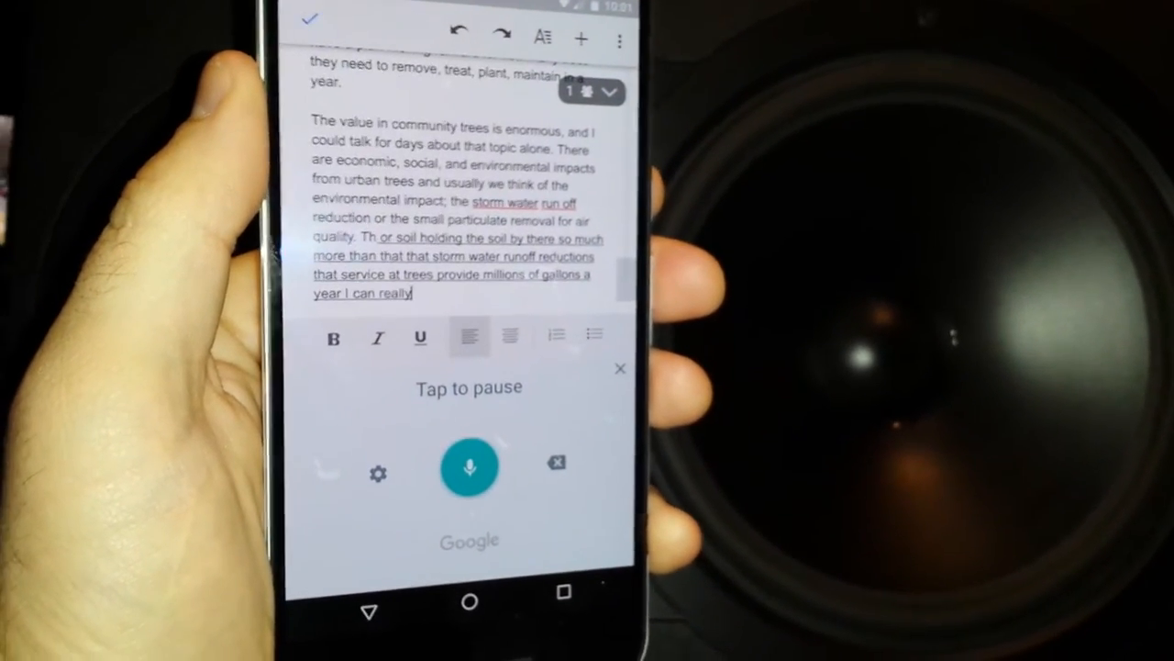
text(impact the)
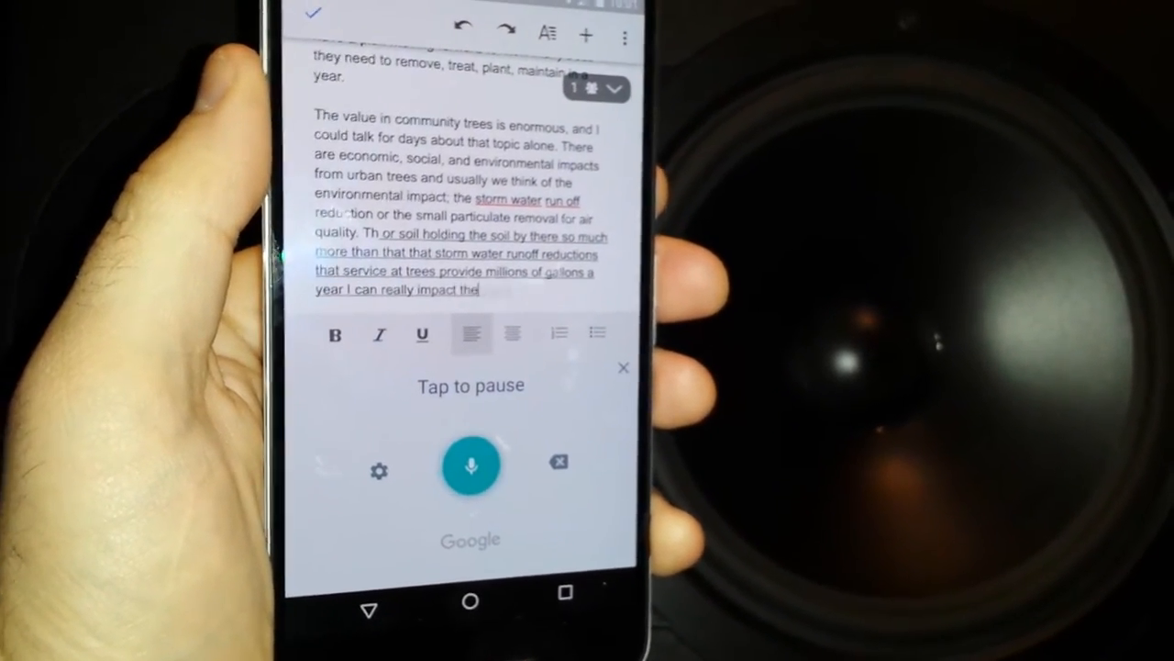